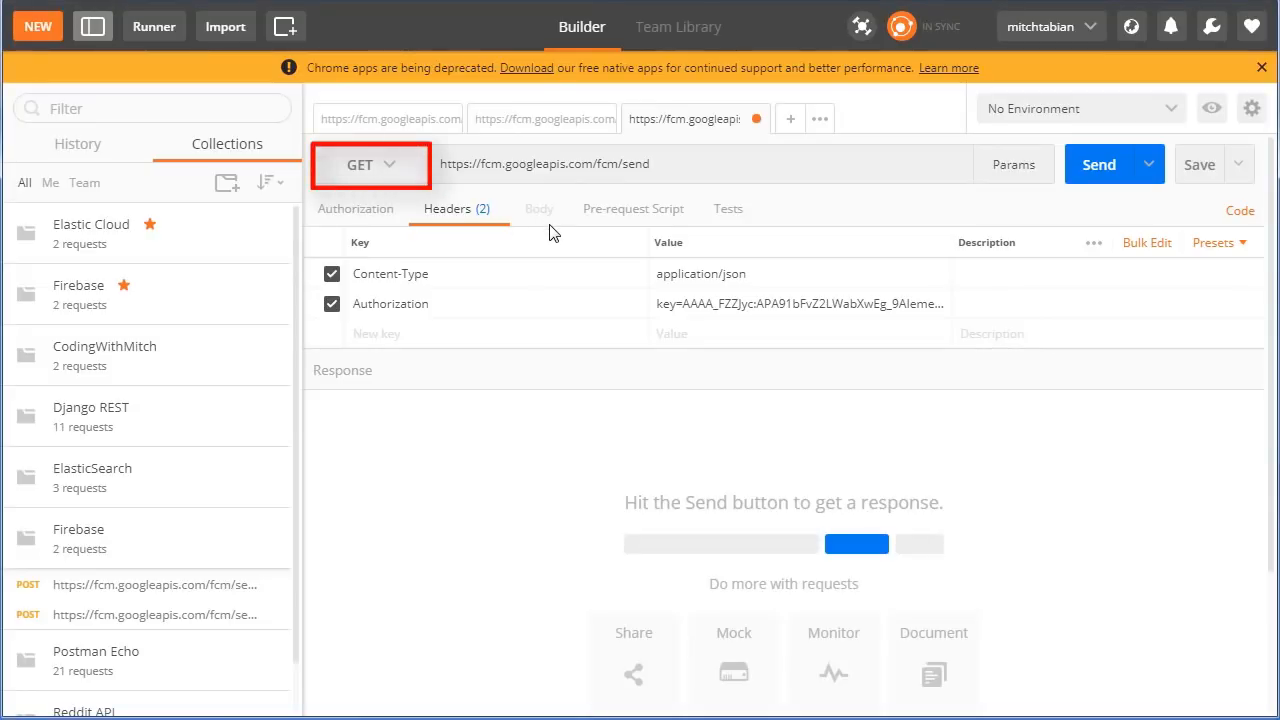
Write sendMessageToDepartment(String title, String message) above getServerKey and begin its Log.d call.
click(370, 164)
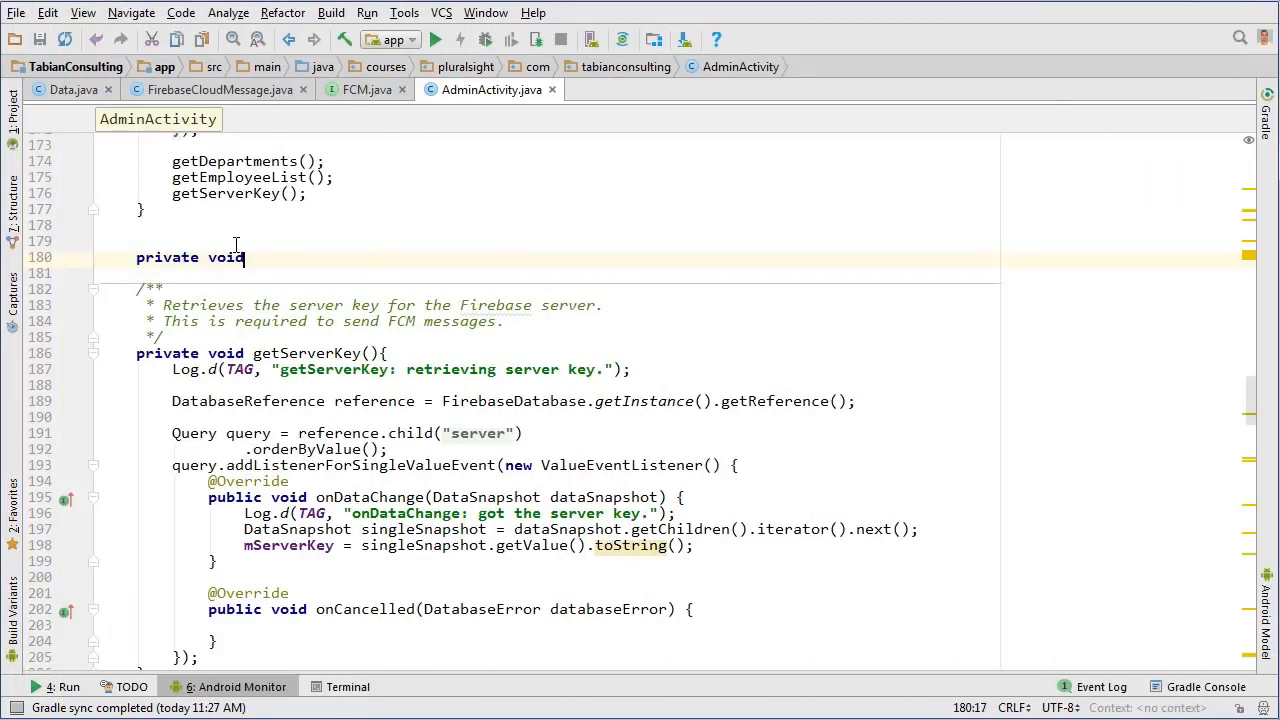
text(sendMessageTo)
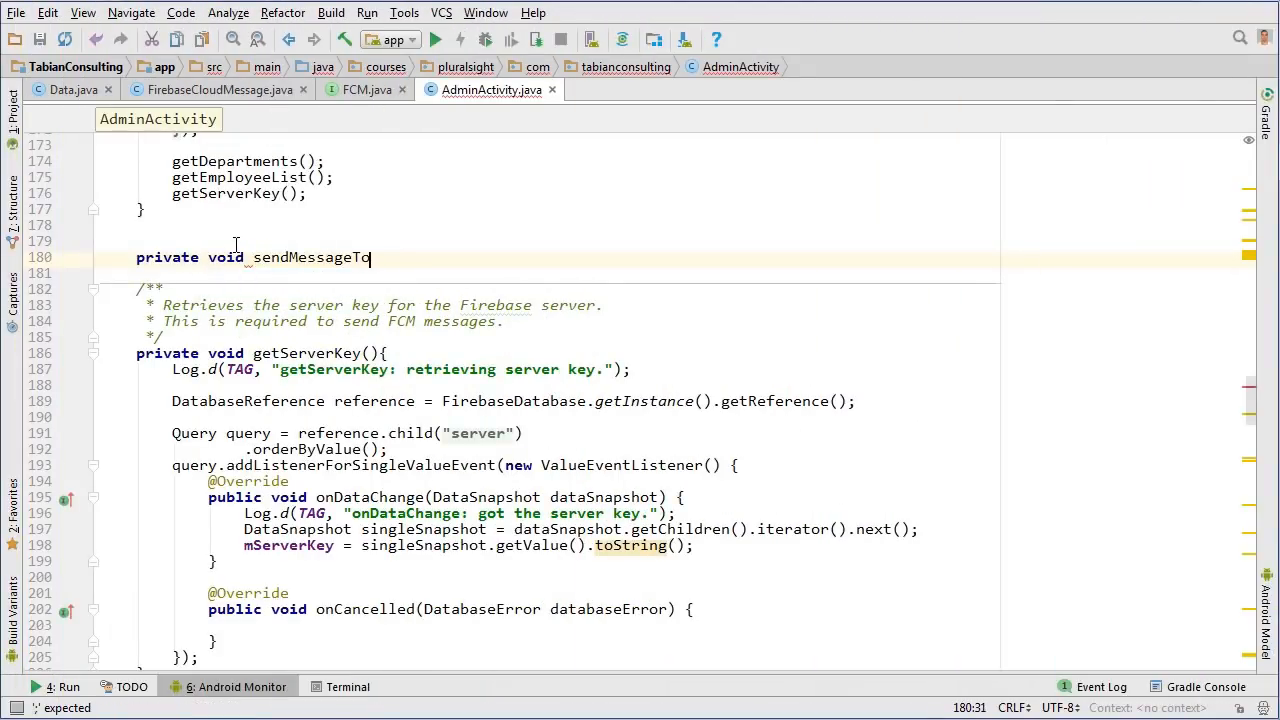
text(Department(String title)
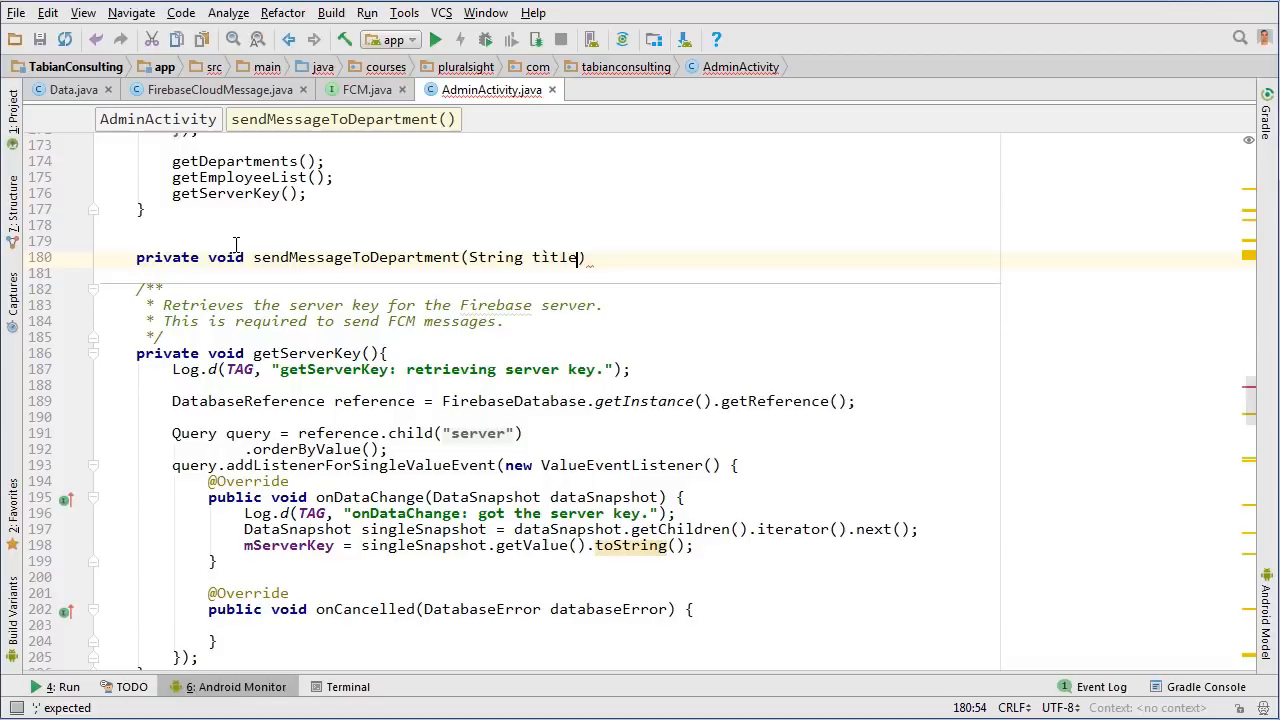
text(, String message){)
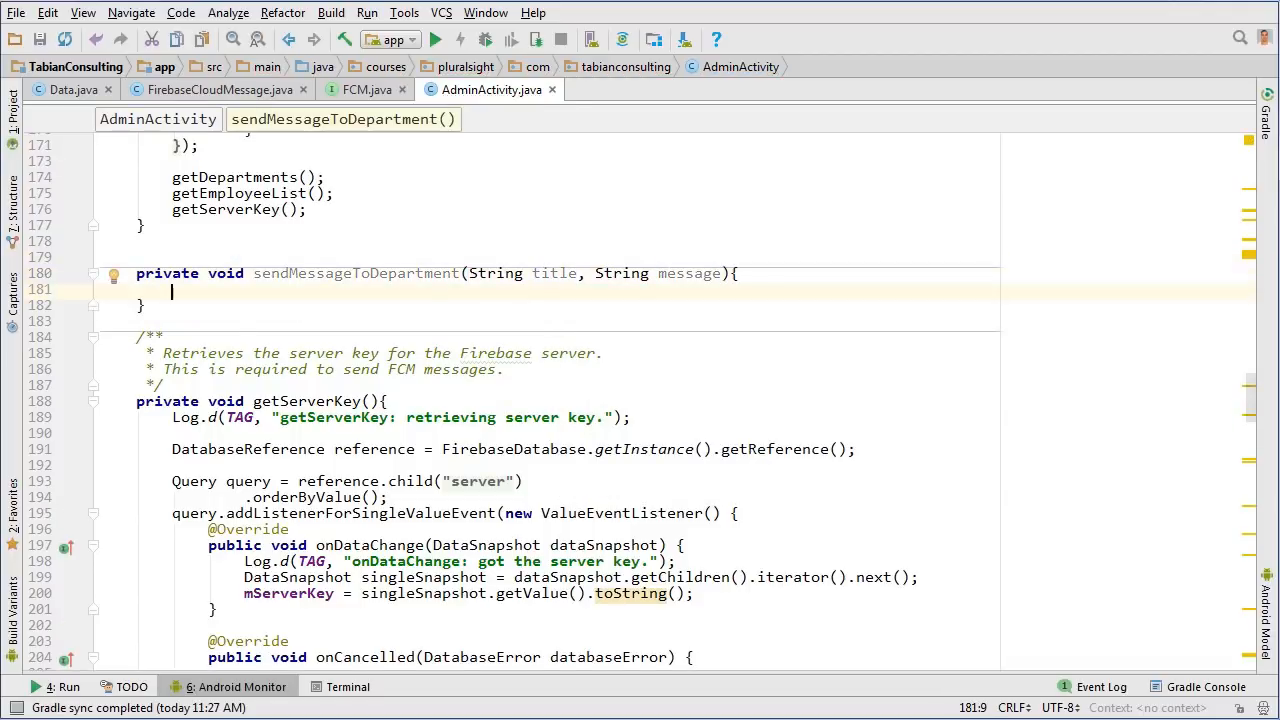
text(Log.d(TAG, "sendMessageToDepartment: sending message to selected de)
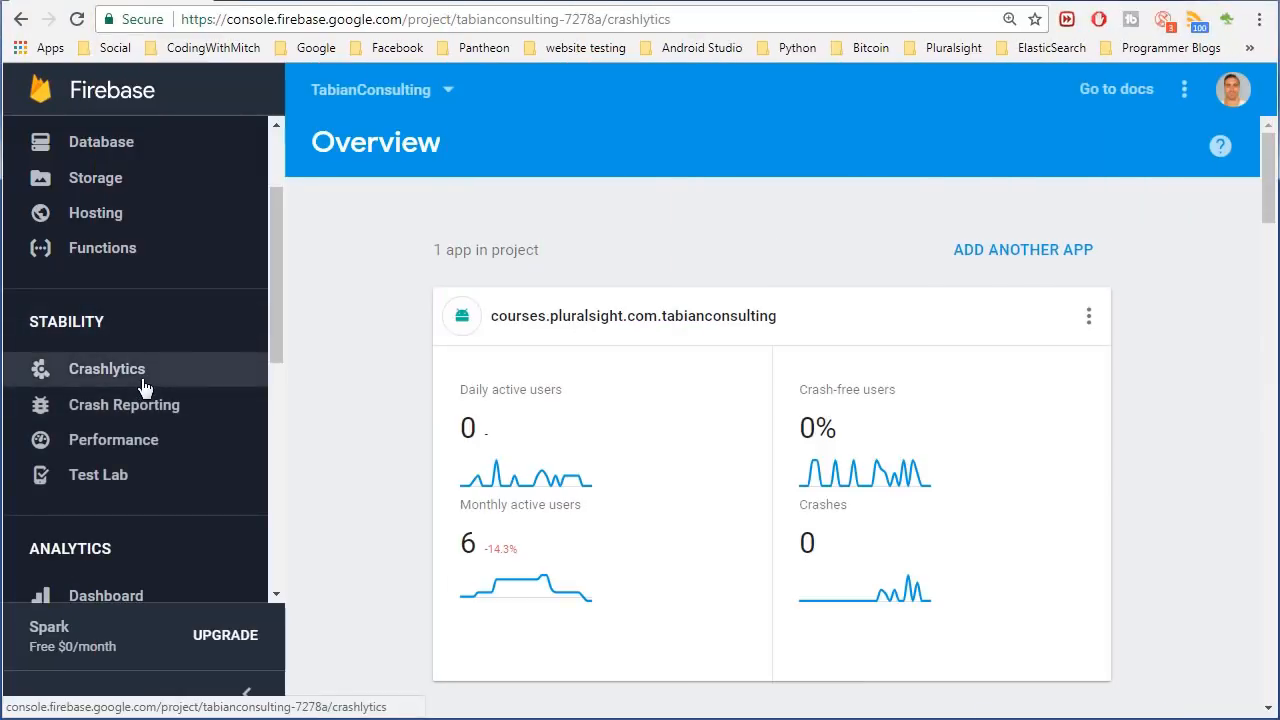
Open Crashlytics and scroll through its crash-free stats, event trends and six issues.
click(107, 368)
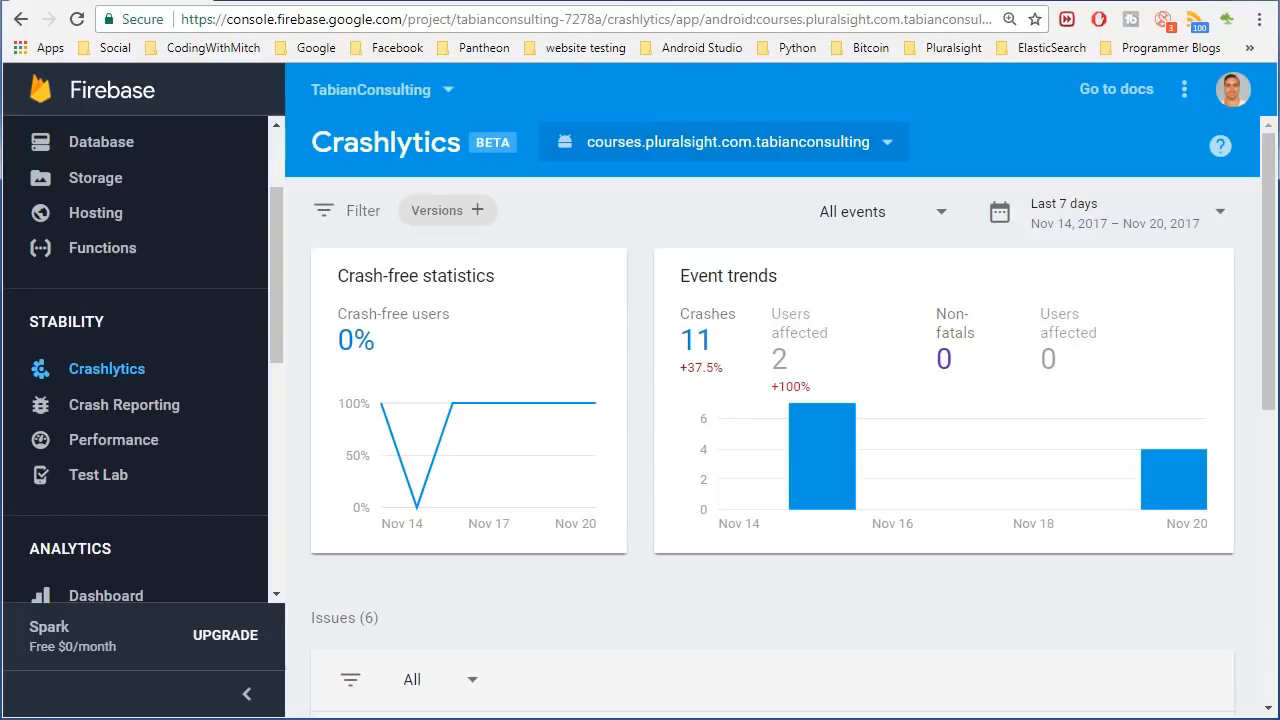
scroll(down, 3)
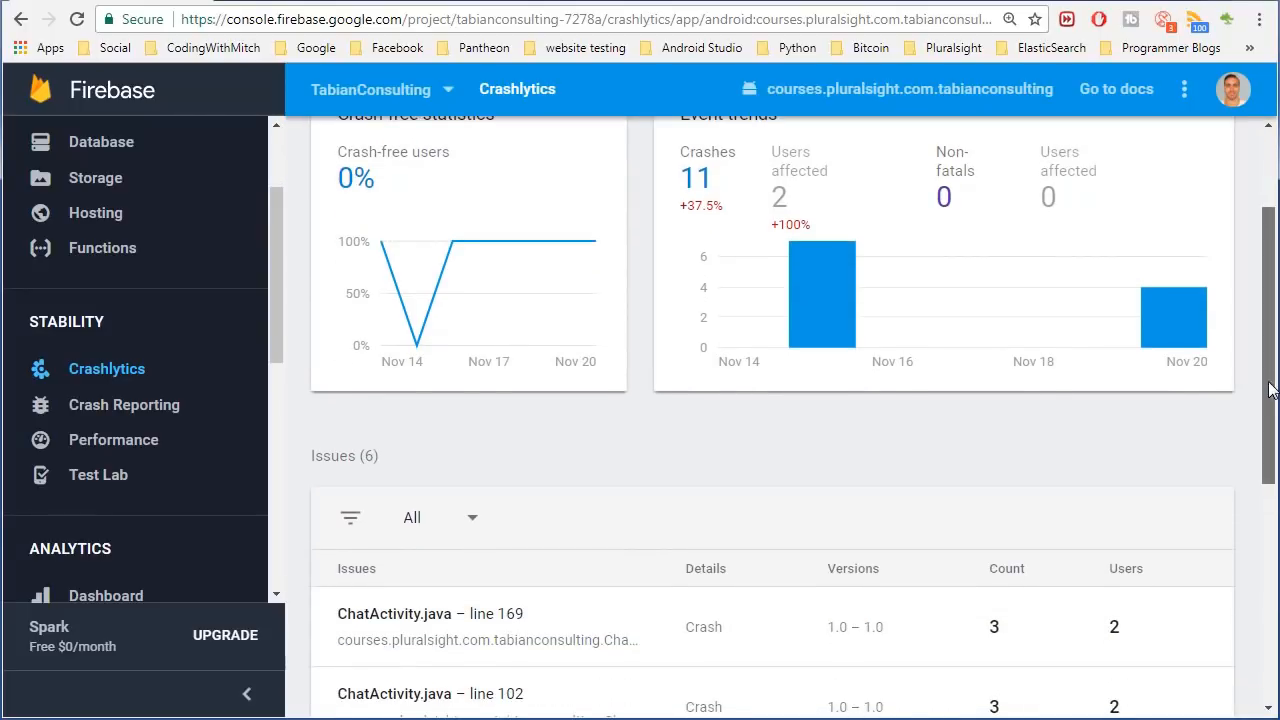
scroll(up, 3)
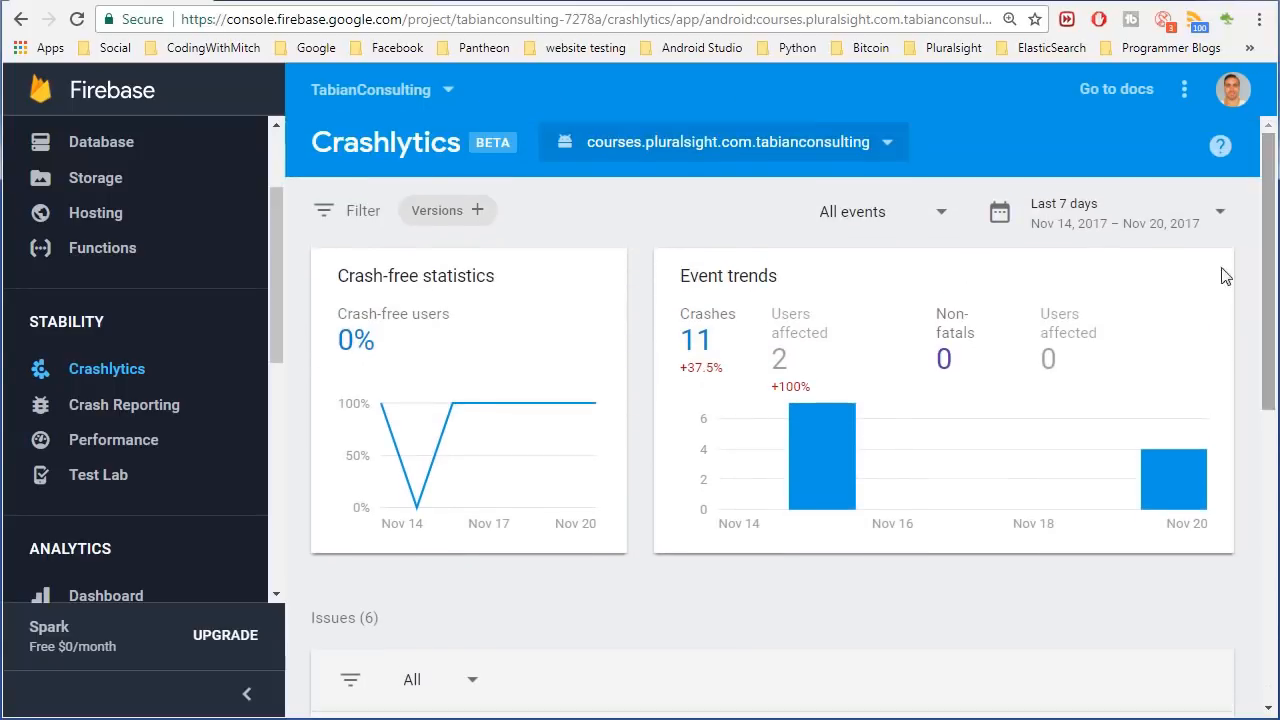